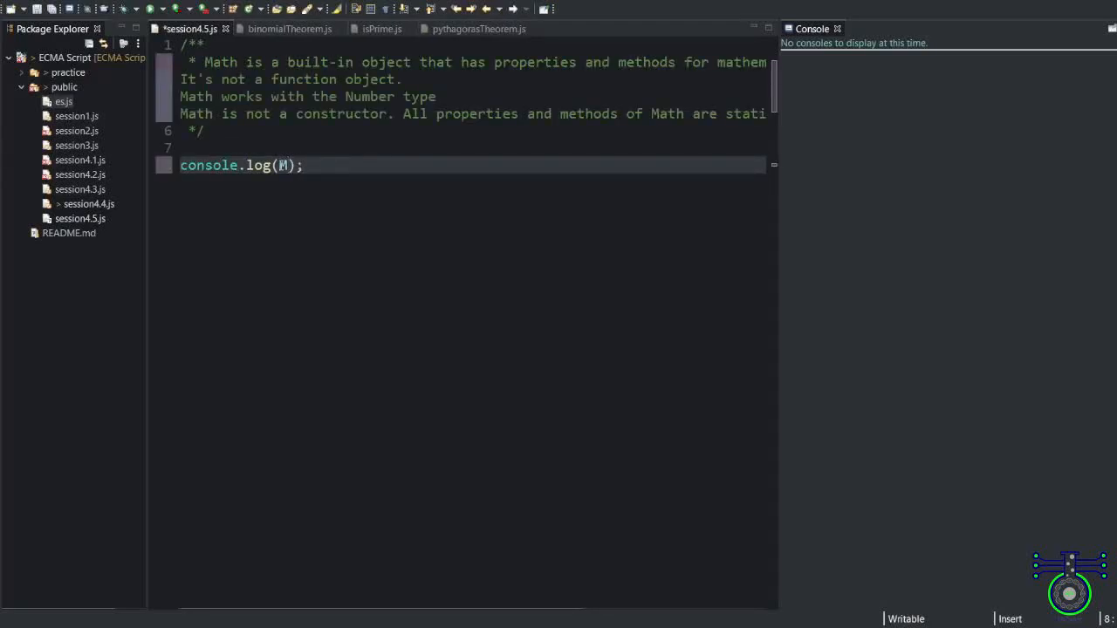
Finish console.log(Math.PI), save, and run it to print 3.141592653589793.
text(ath.P)
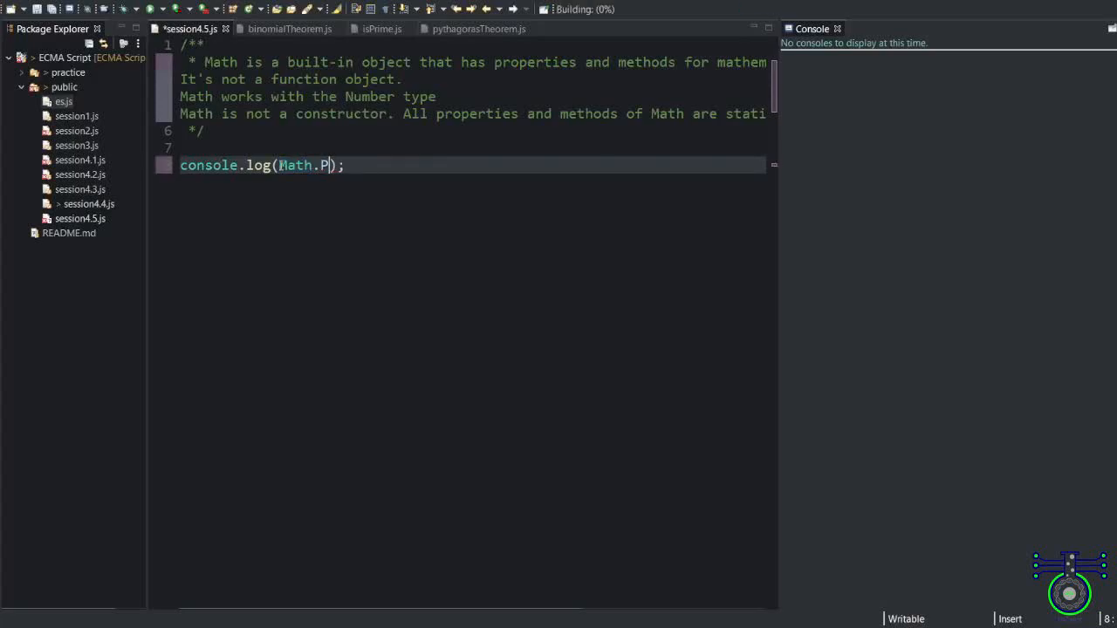
text(I)
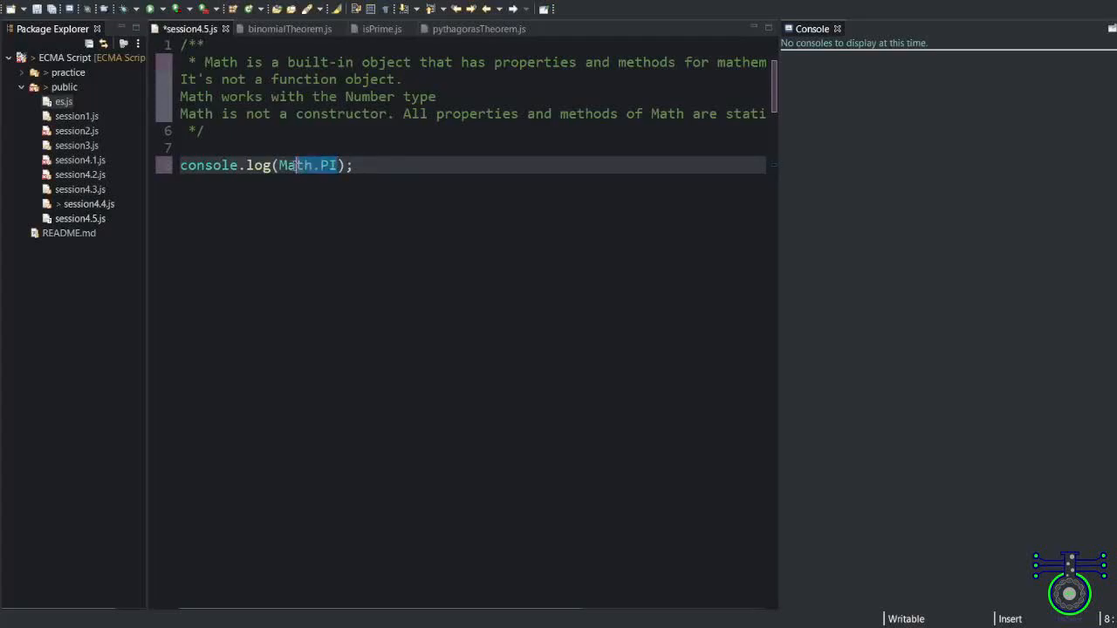
text(new)
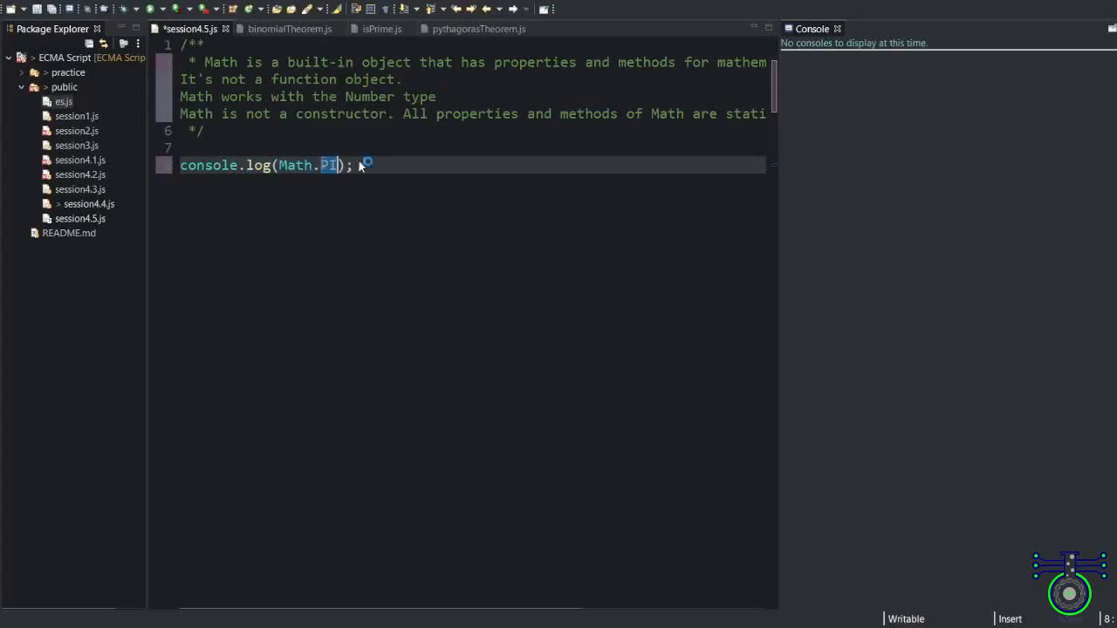
click(375, 165)
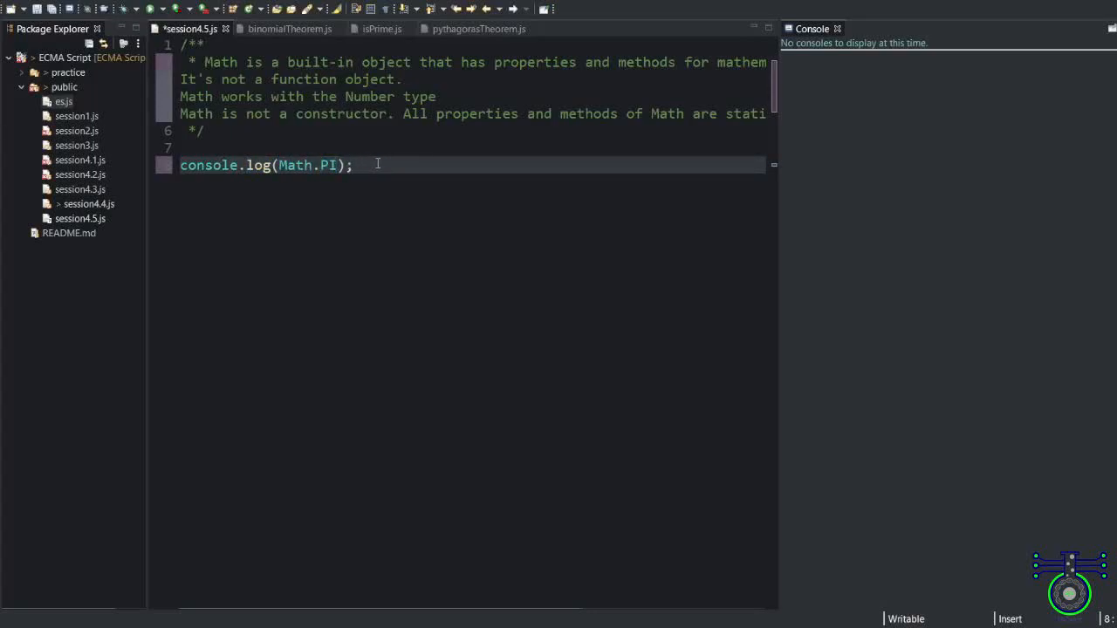
key(Ctrl+s)
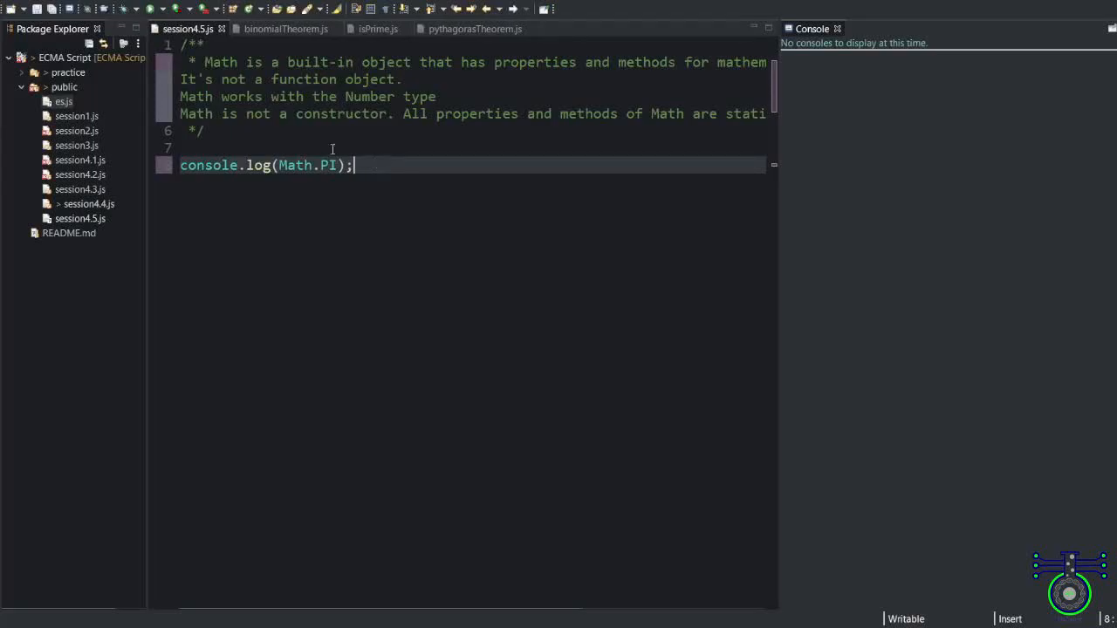
click(147, 9)
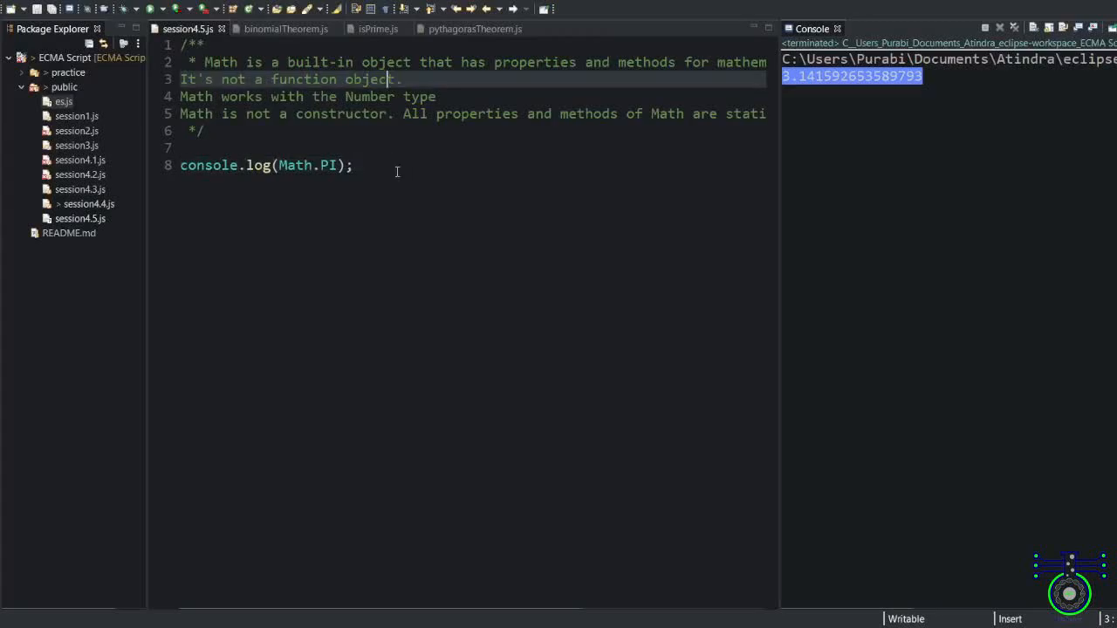
Add console.log(Math.cbrt(Math.abs(-27))) commented //3 and start a new line.
text(console.log(Math.cbrt(Math.abs(-27)));)
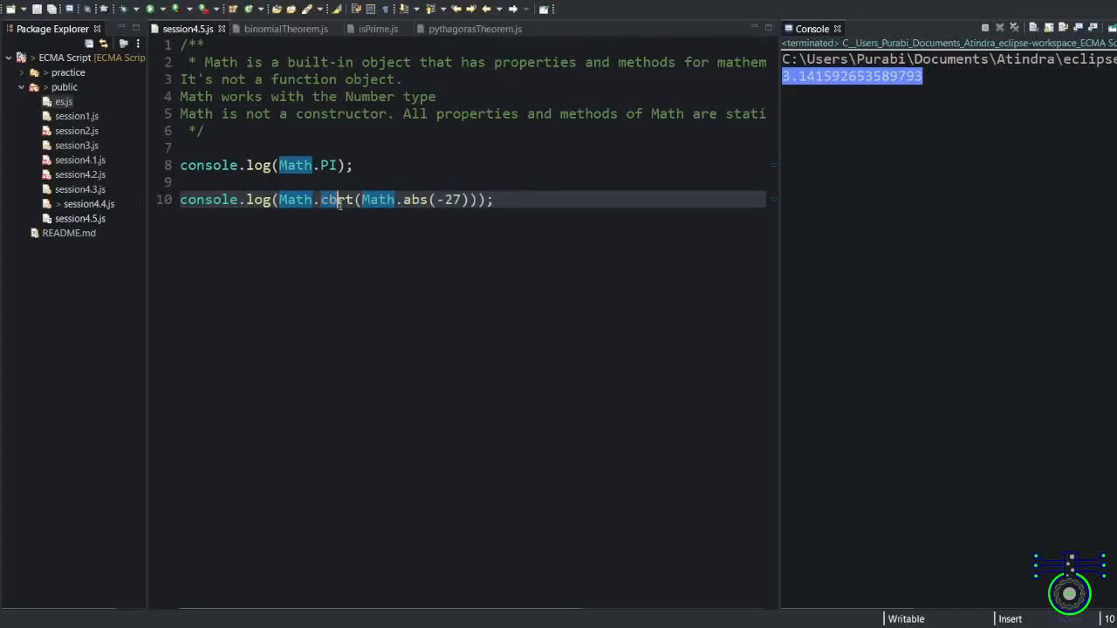
double_click(336, 199)
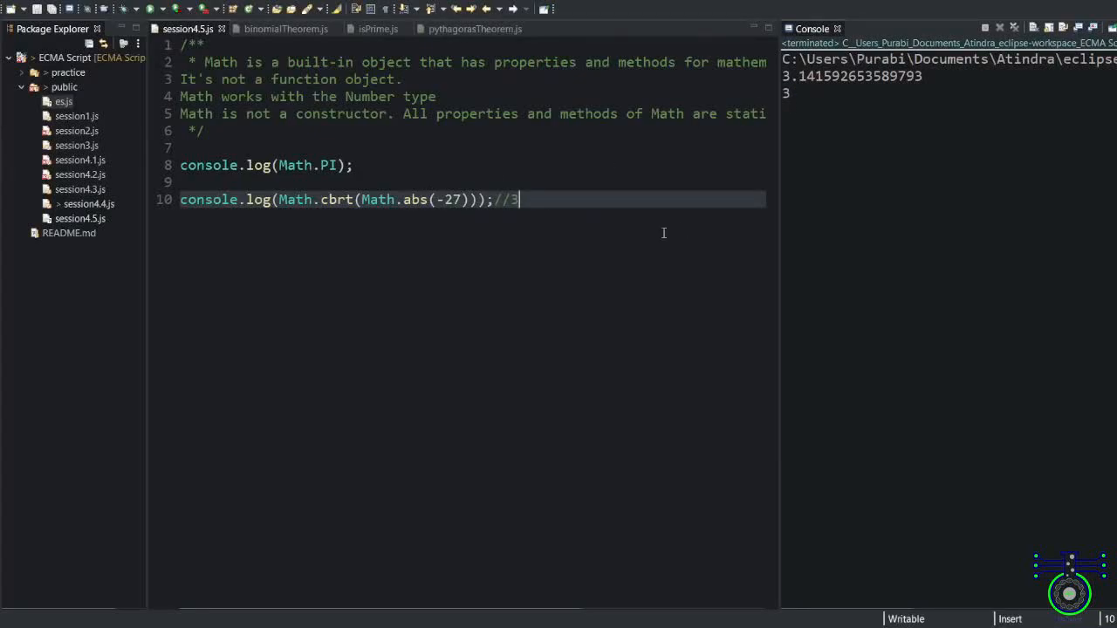
key(Enter)
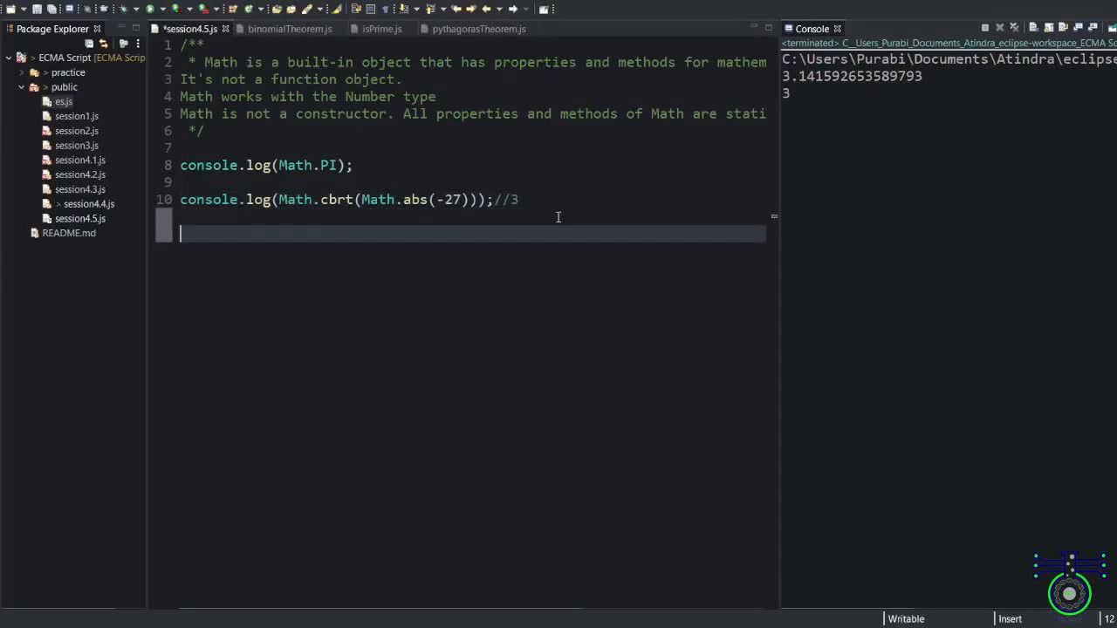
Add the Math.ceil and Math.floor square-root logs for -9.4 and -16.18, with comment //3.2.
text(console.log(Math.ceil(Math.sqrt(Math.abs(-9.4))));)
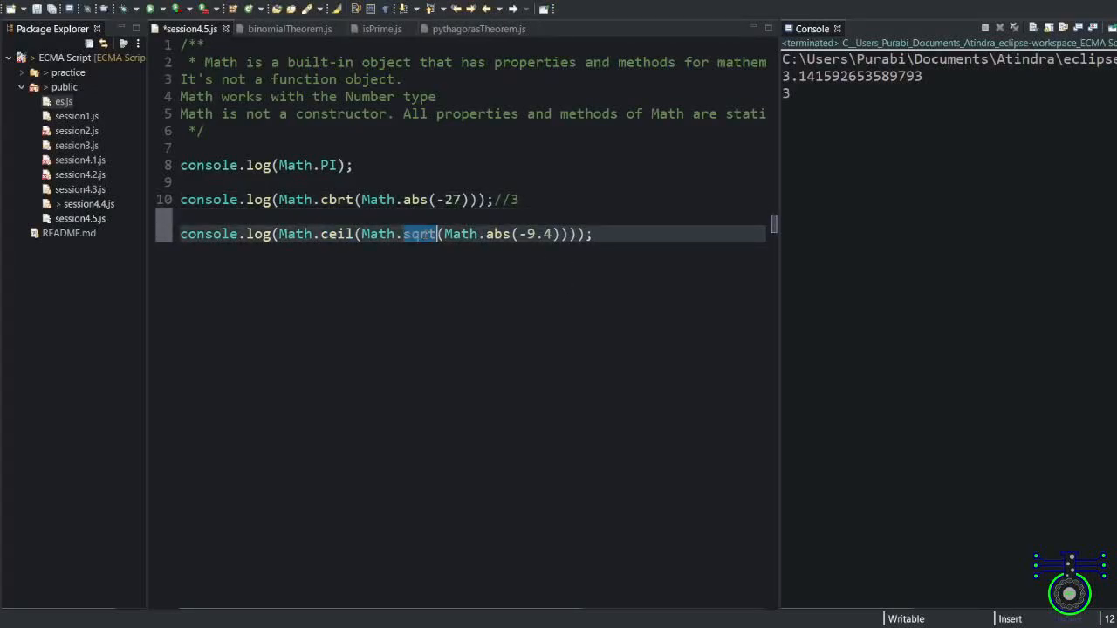
mouse_move(539, 243)
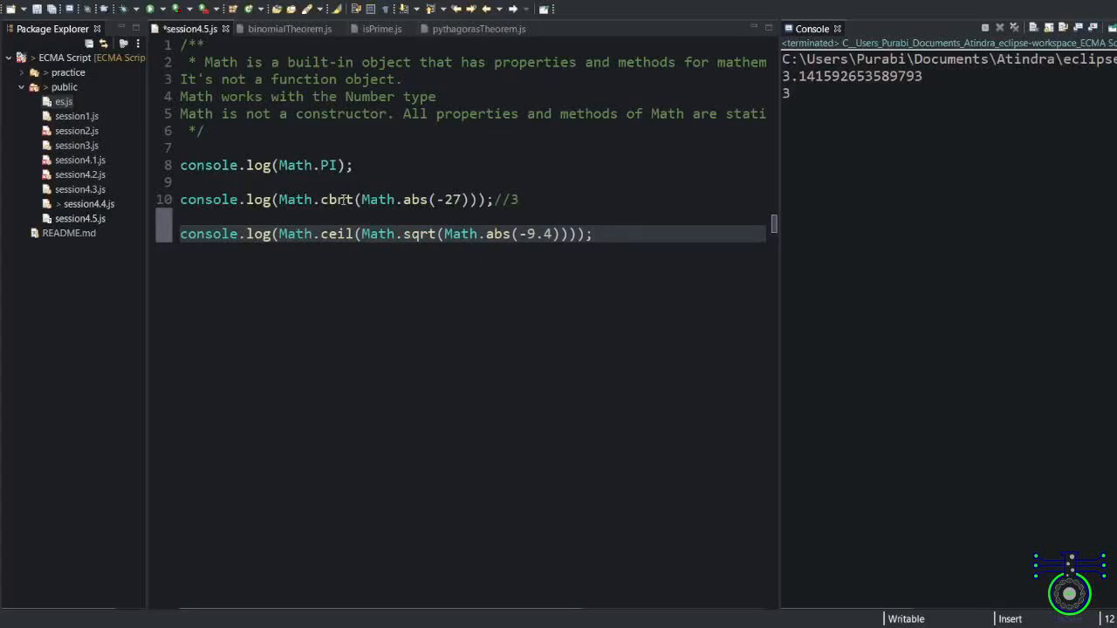
mouse_move(349, 237)
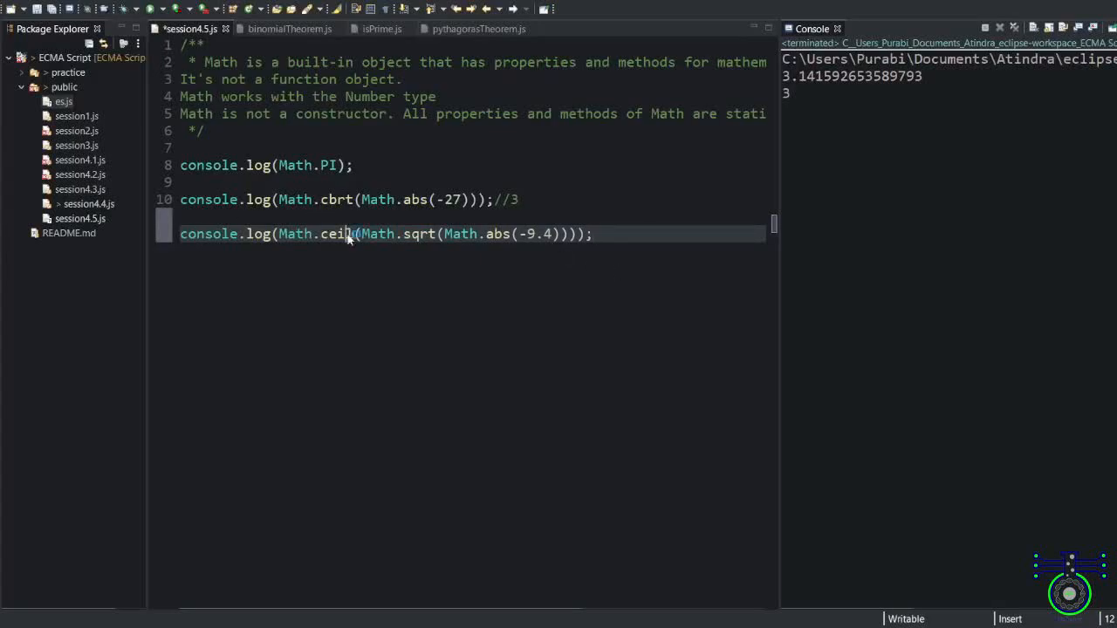
double_click(335, 233)
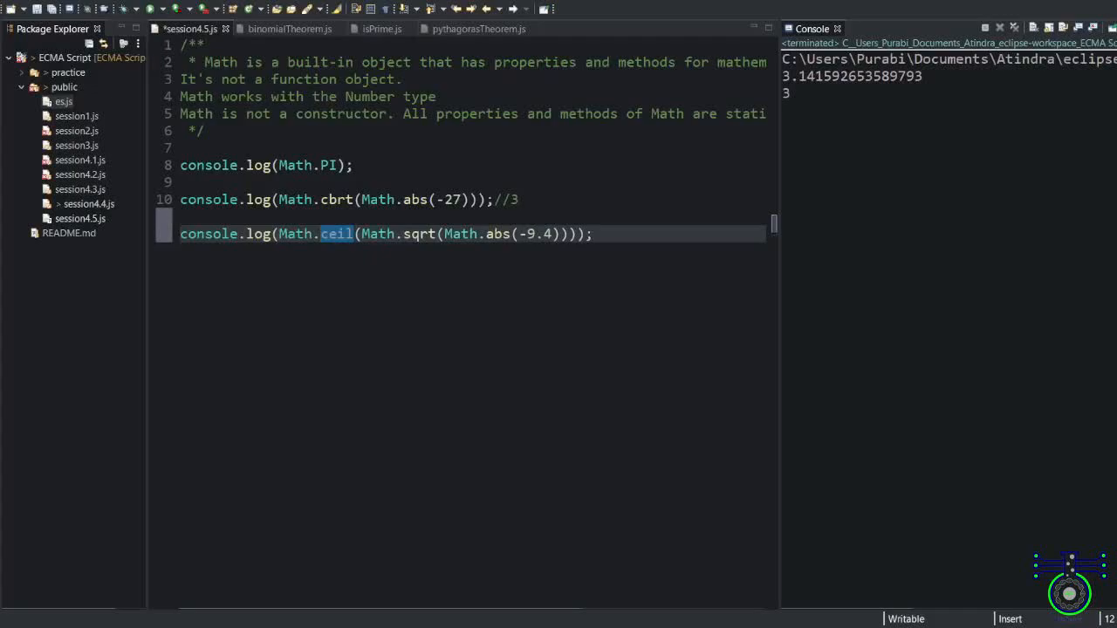
text(//3.2)
text(console.log(Math.floor(Math.sqrt(Math.abs(-16.18))));//4.0224)
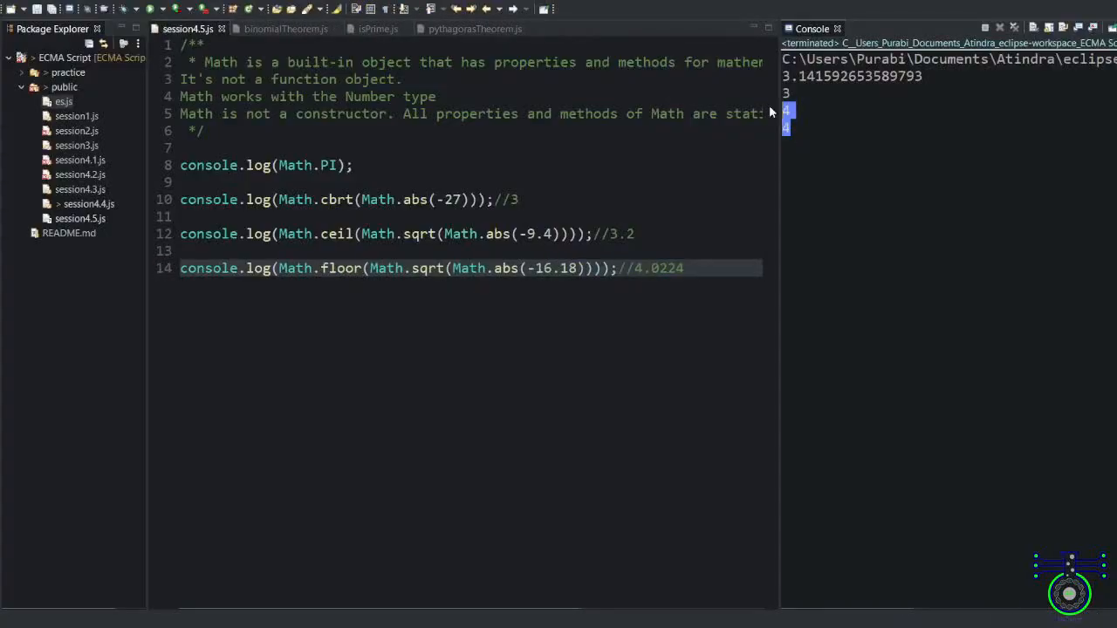
Log Math.round(Math.sqrt(Math.abs(-36.25))) with its raw value, then type the Math.pow line.
text(console.log(Math.round(Math.sqrt(Math.abs(-36.25))));)
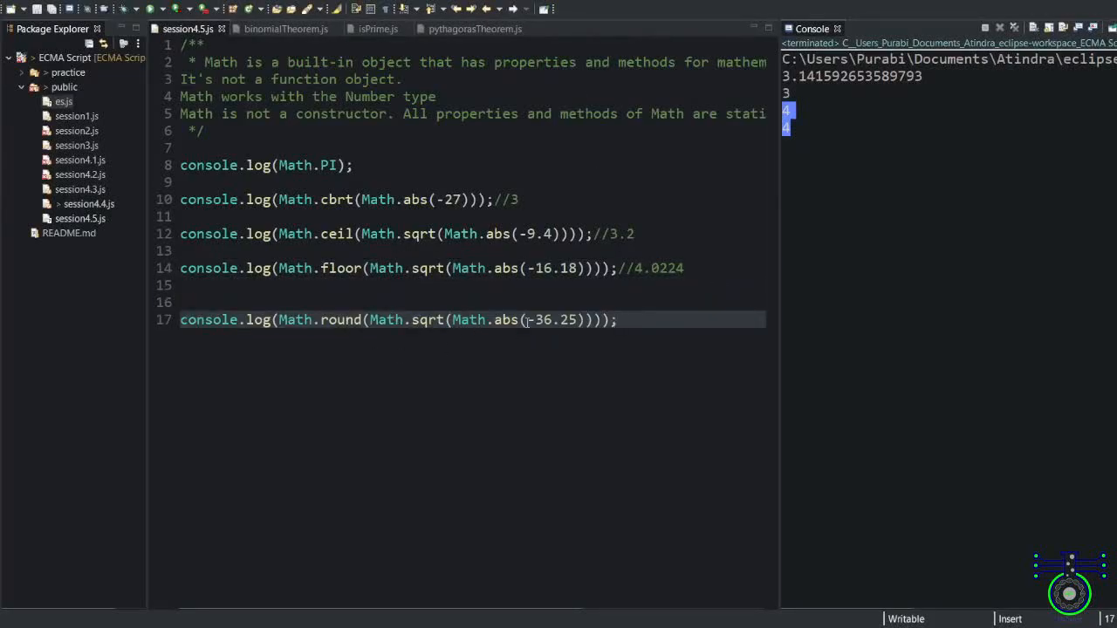
double_click(427, 319)
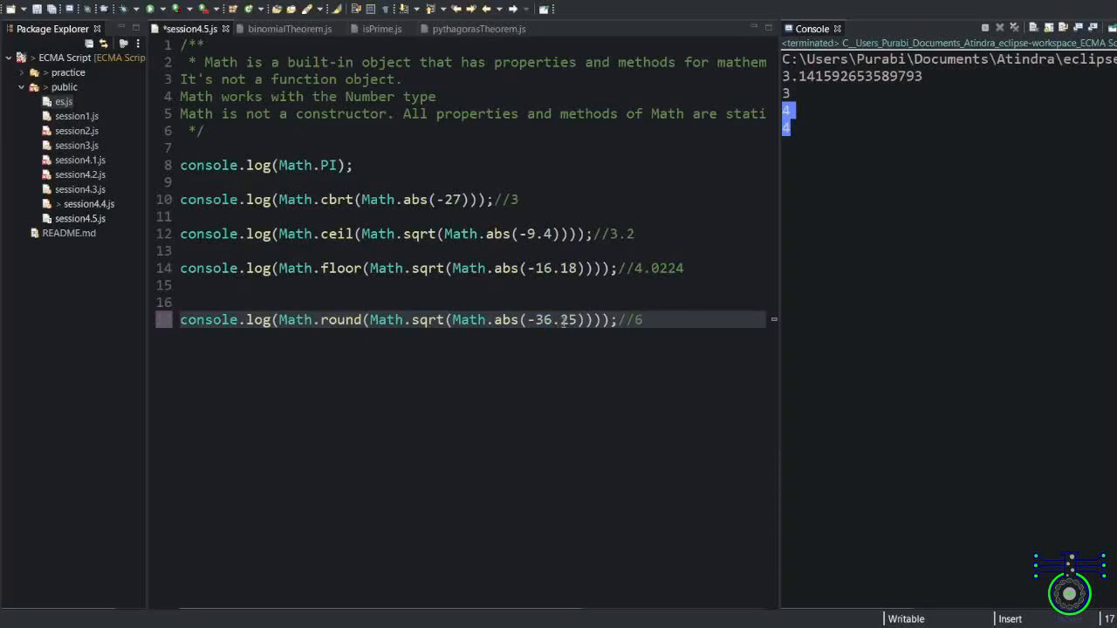
double_click(567, 320)
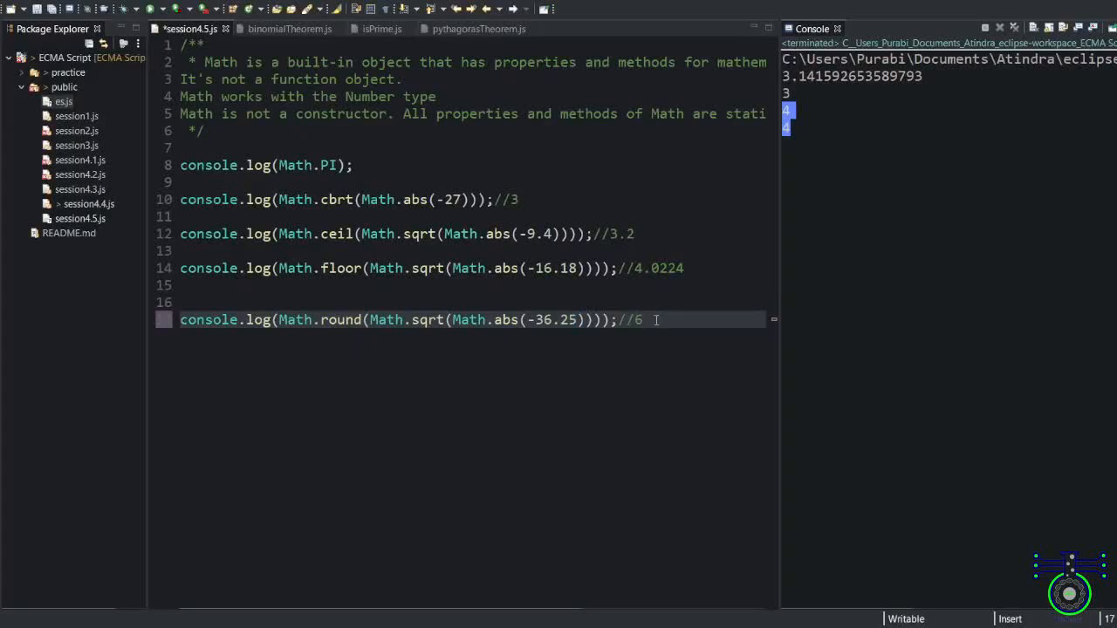
text(.)
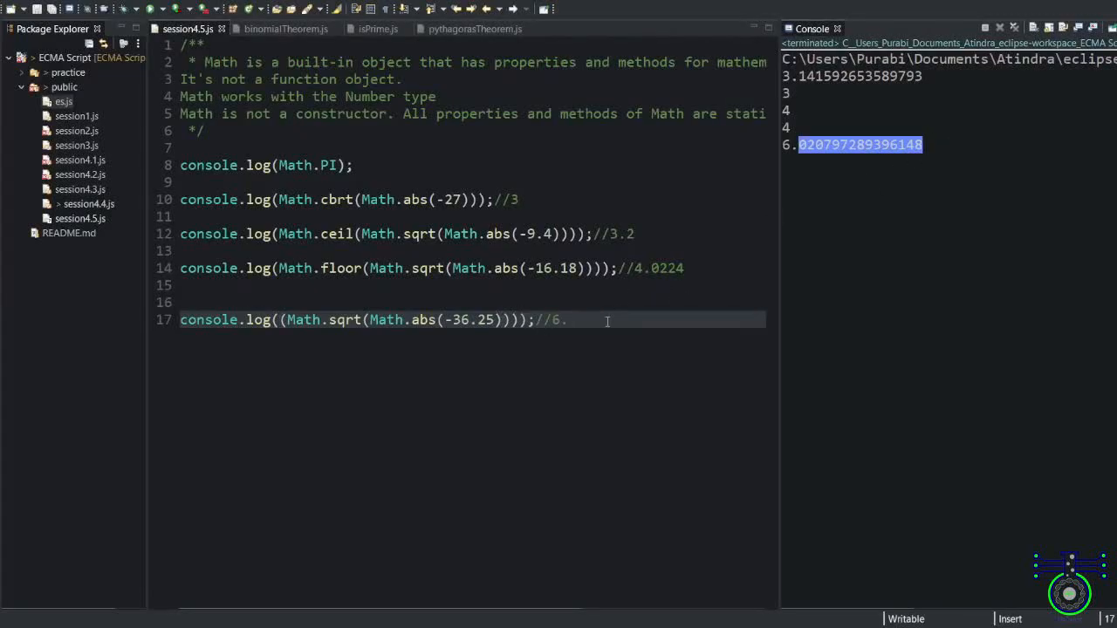
mouse_move(656, 290)
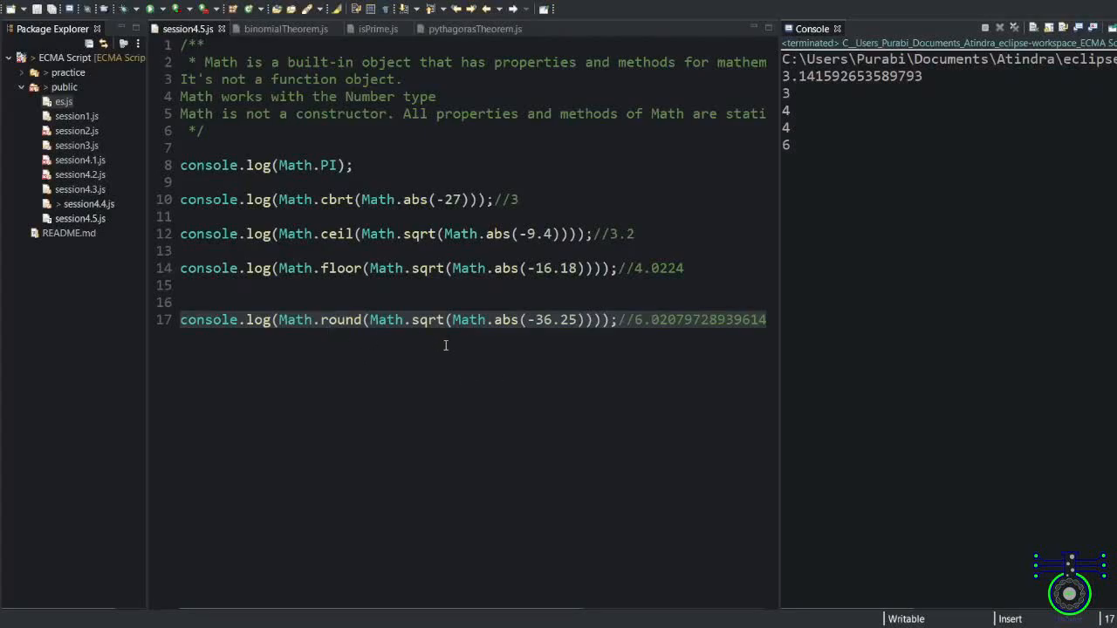
text(console.log(Math.pow(Math.sqrt(4), Math.cbrt(729)));)
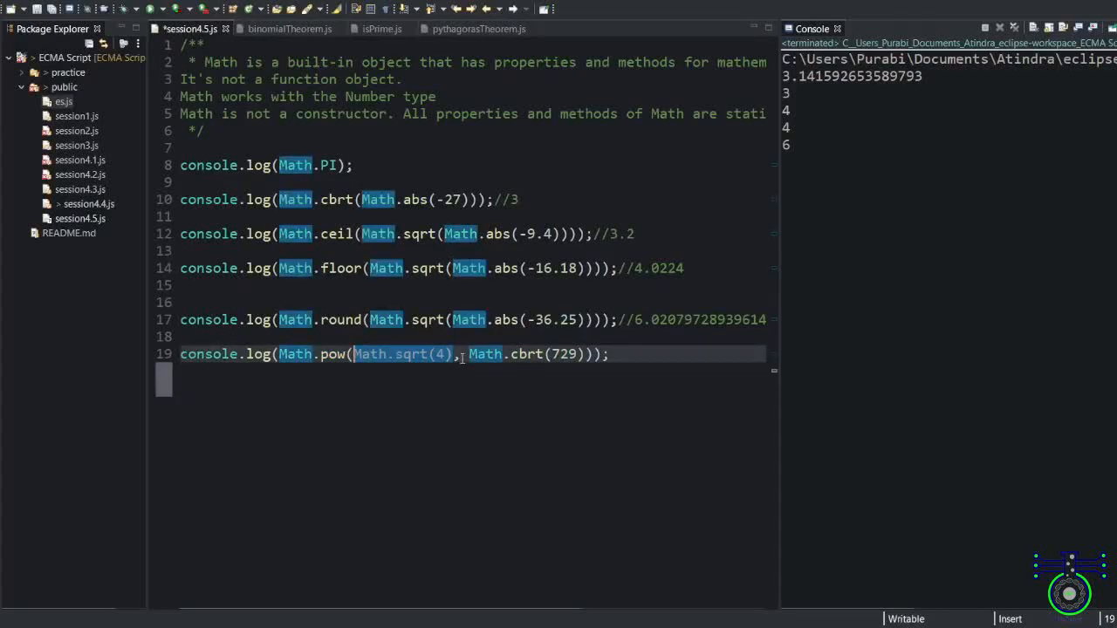
Select the Math.pow(Math.sqrt(4), Math.cbrt(729)) line to comment it //2, 9 and run it.
drag(464, 353, 608, 353)
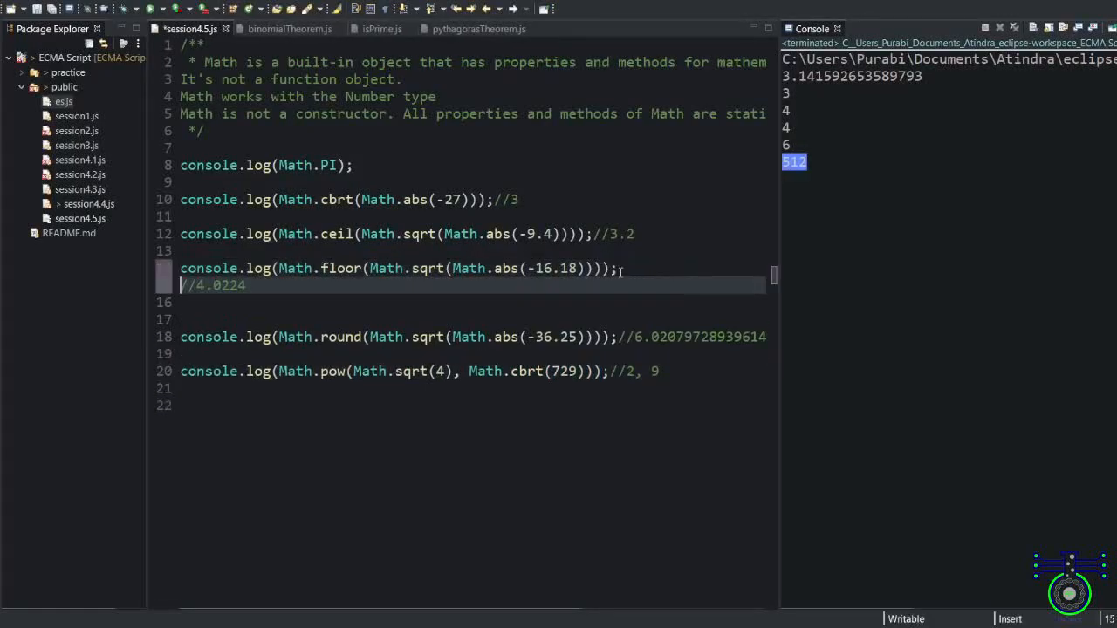
Type console.log(Math.hypot(Math.cbrt(-125), Math.sqrt(144))) with comment //5, 12 = 13.
text(console.log(Math.hypot(Math.cbrt(-125), Math.sqrt(144)));//5, 12 = 13)
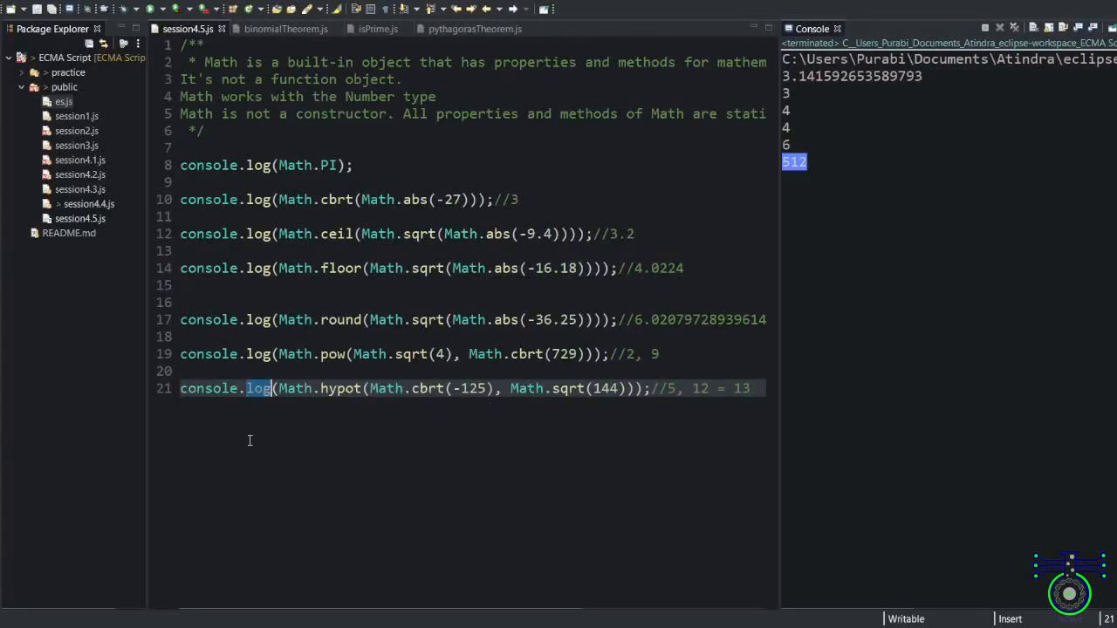
double_click(345, 388)
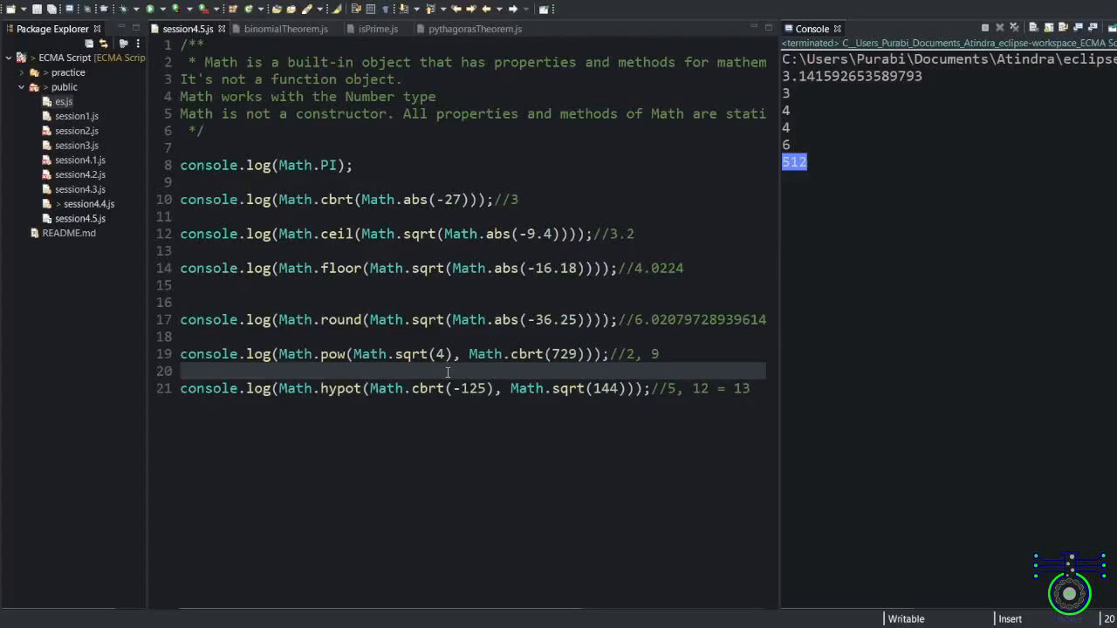
drag(370, 388, 636, 388)
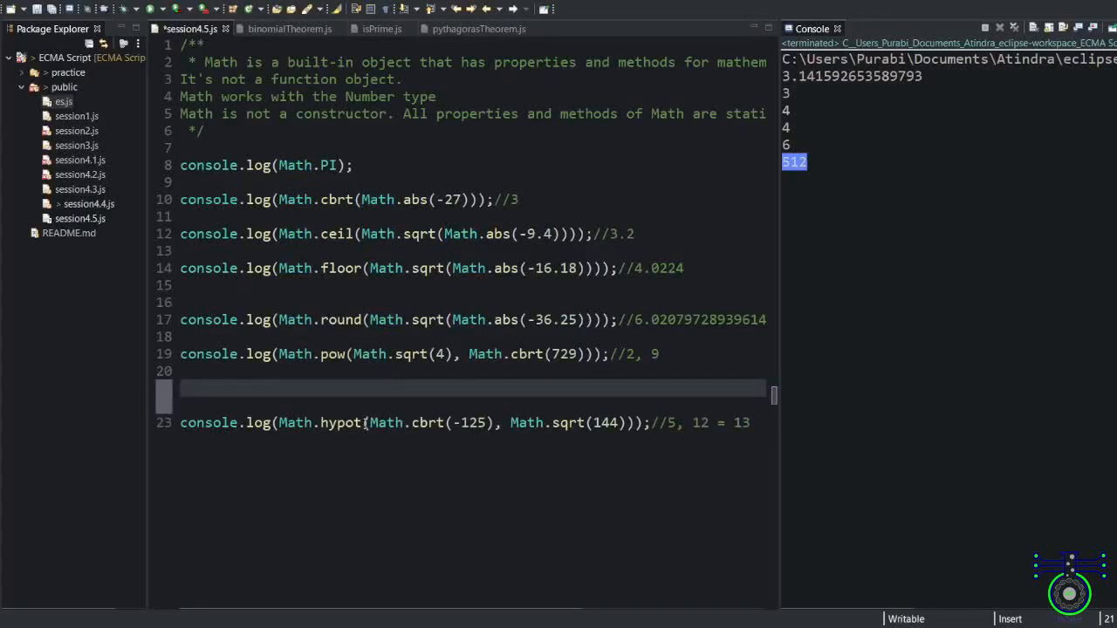
Add console.log(Math.hypot(2,3)) and annotate both hypot examples with their arithmetic comments.
text(console.log(Math.hypot(2,3));//4 +)
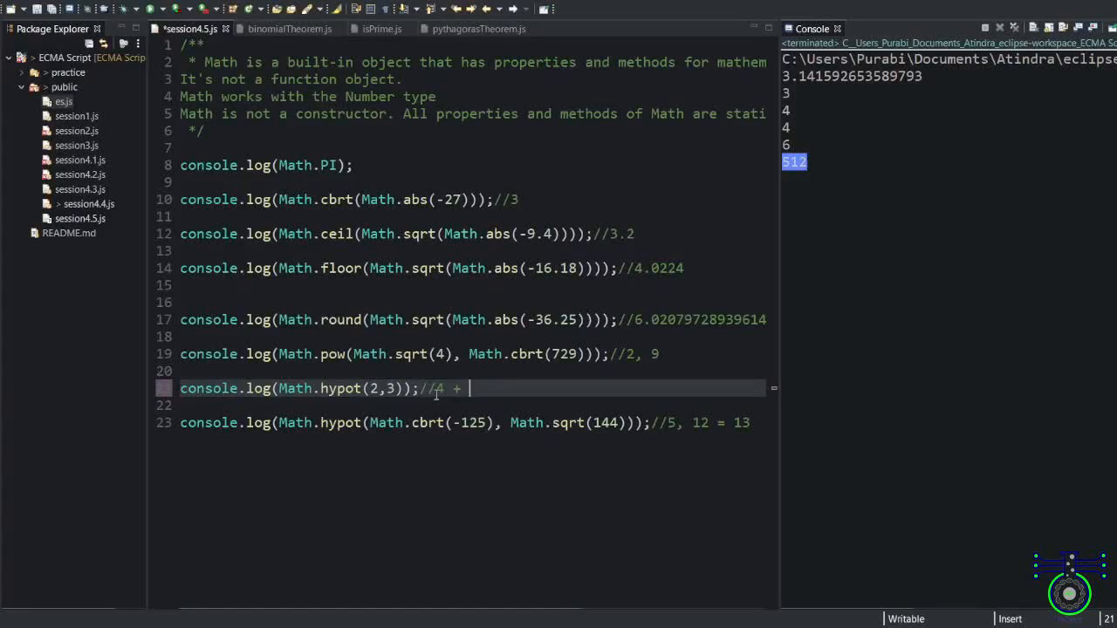
text(9 =)
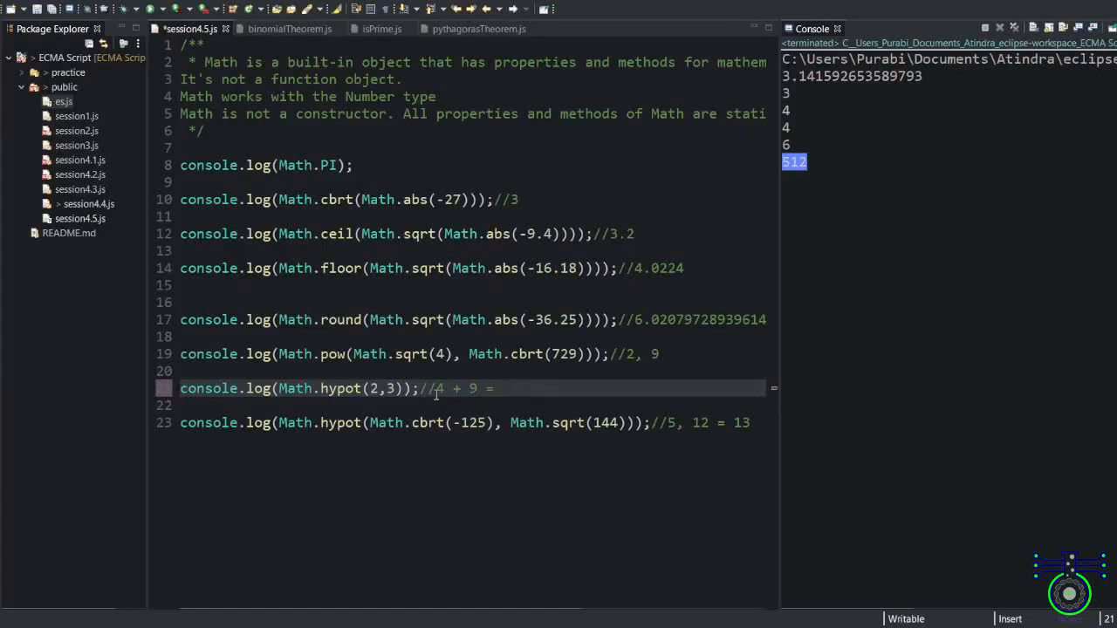
text(13 = 3)
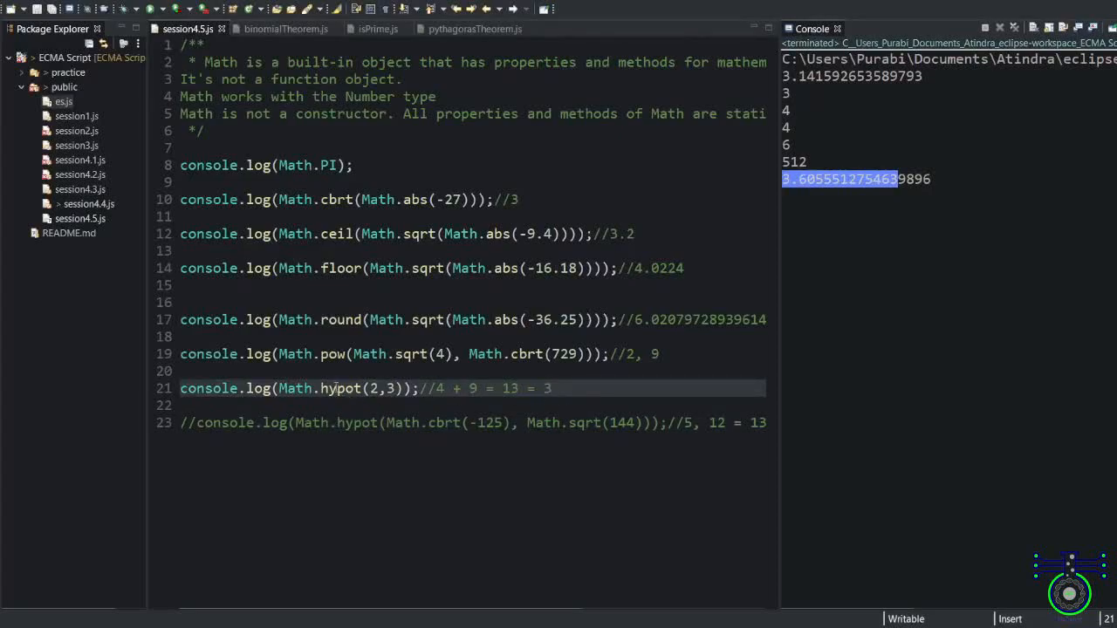
click(442, 405)
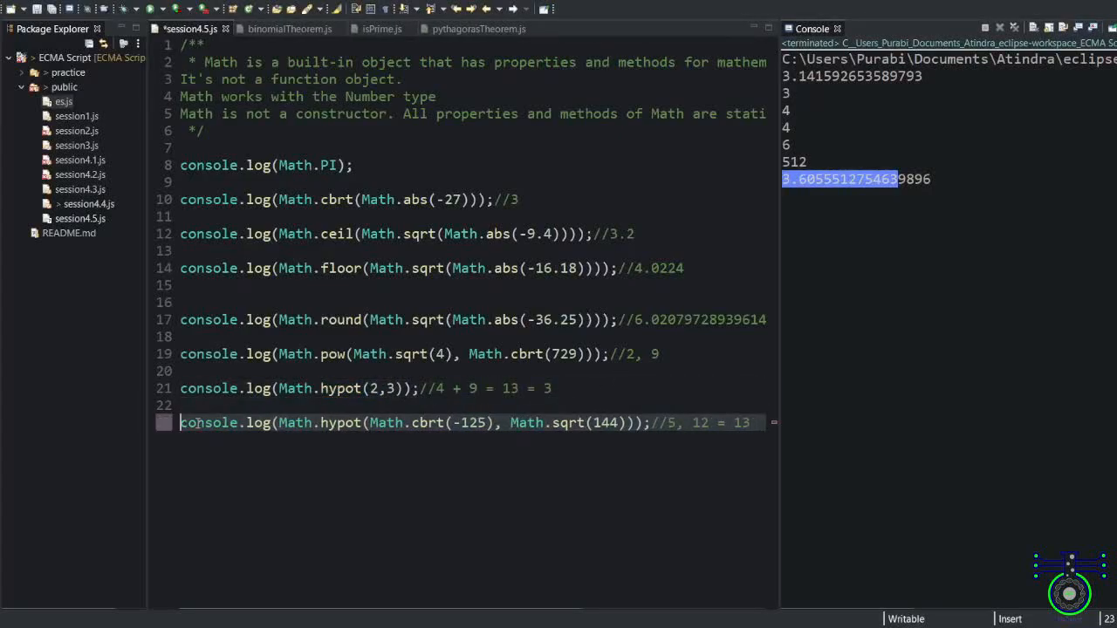
text(//5)
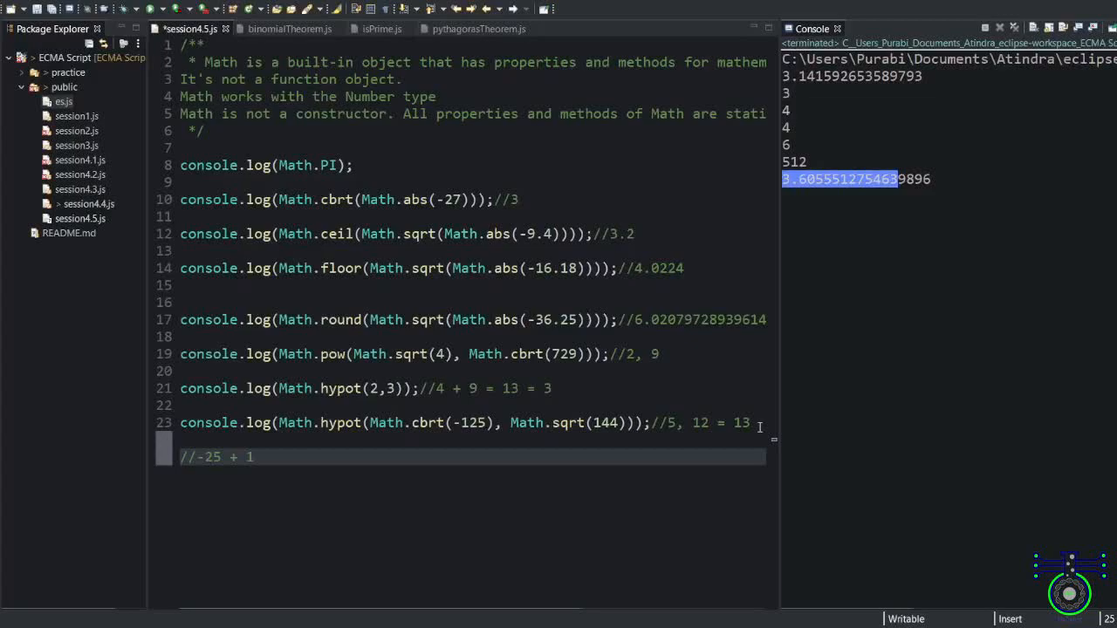
text(25 + 144 = 15)
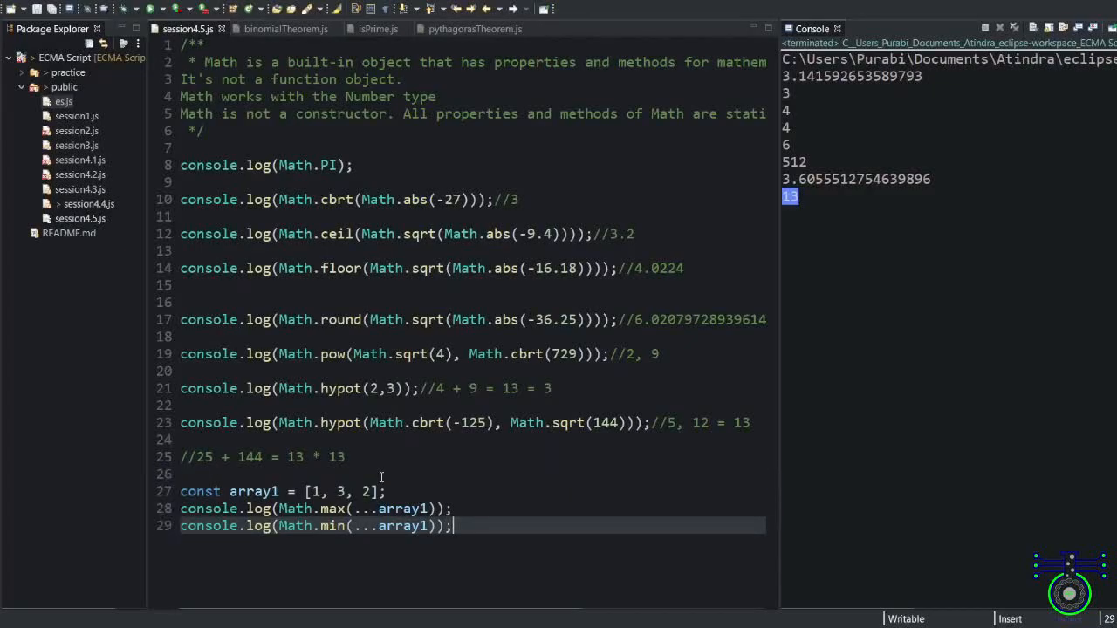
Comment the Math.max and Math.min results //3 and //1, then open pythagorasTheorem.js.
double_click(253, 491)
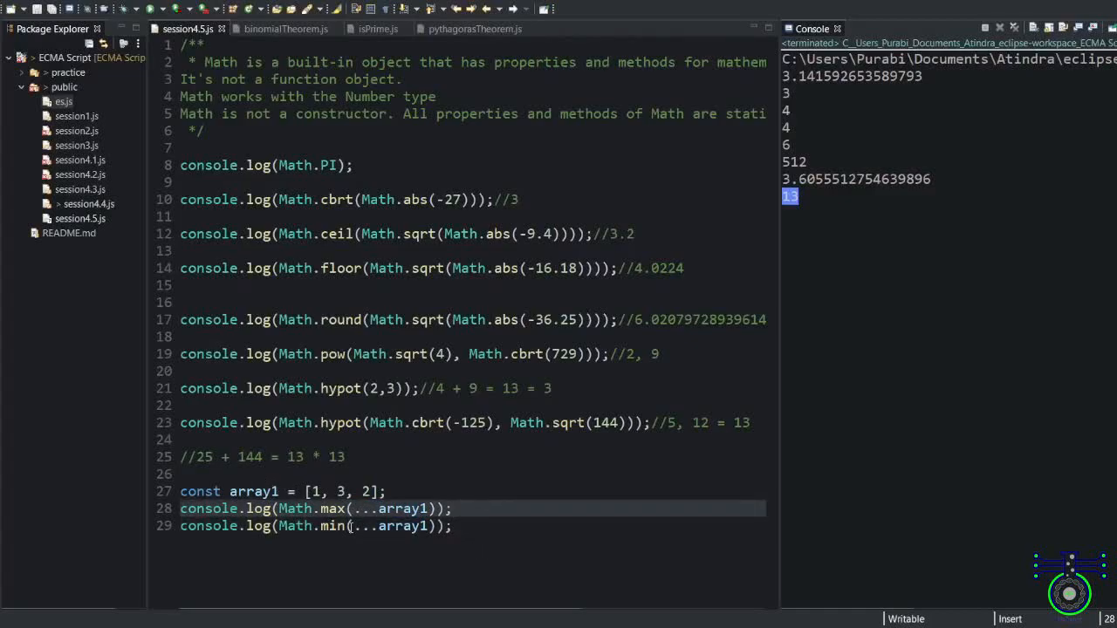
text(//)
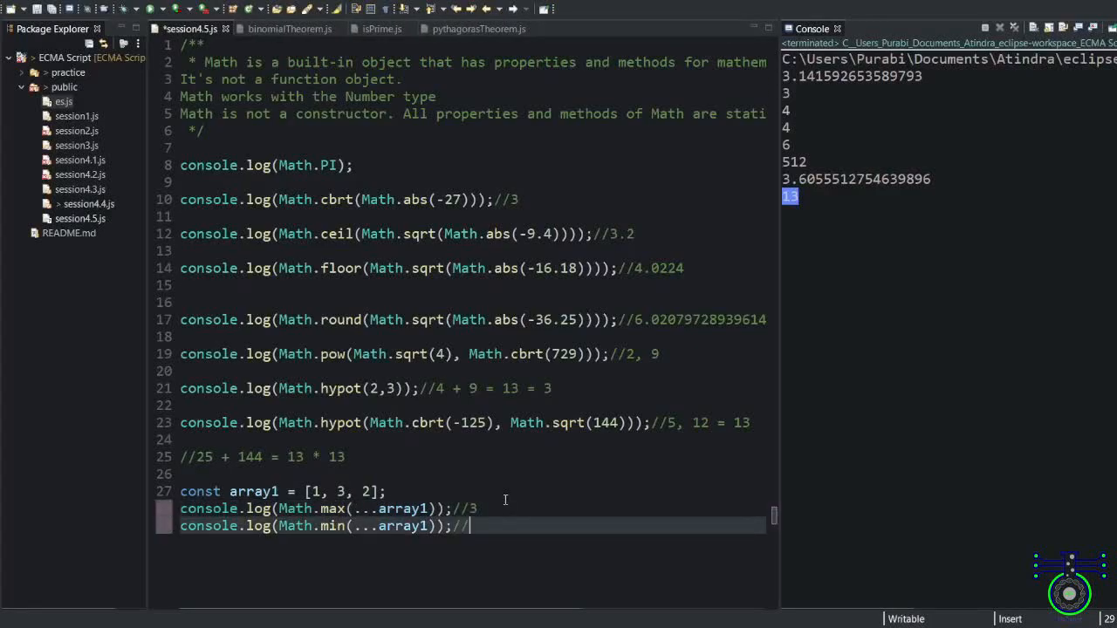
text(1)
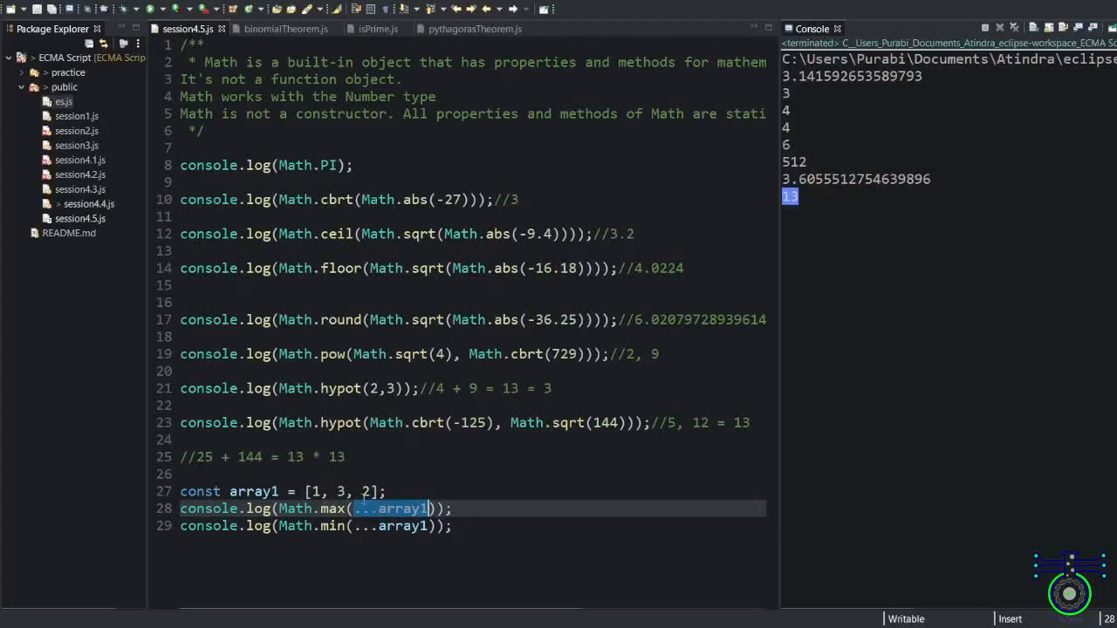
click(478, 526)
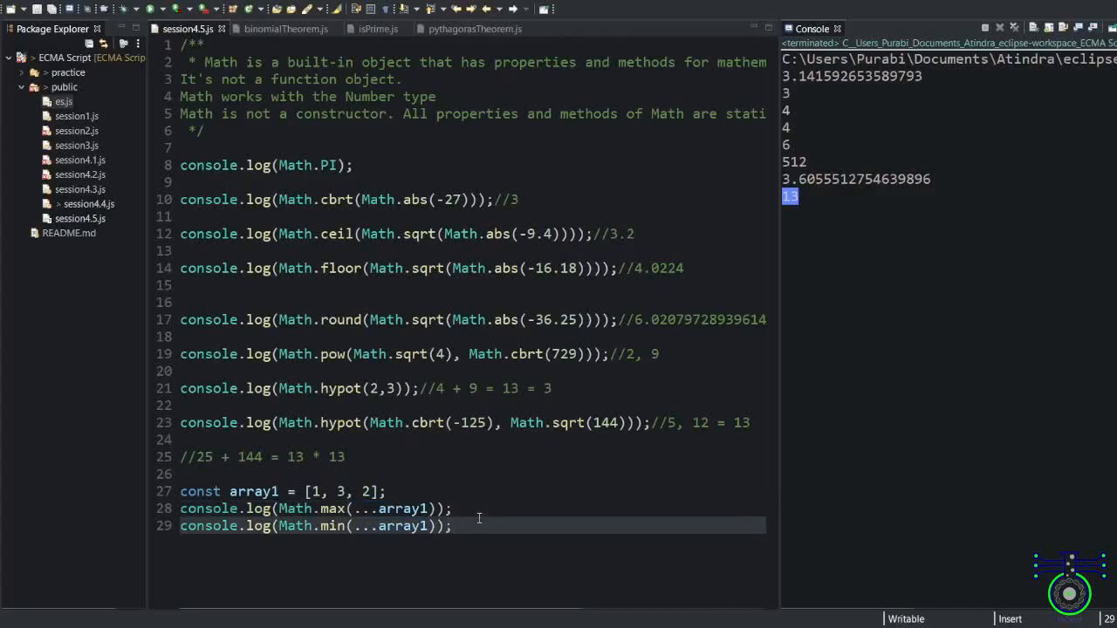
click(456, 507)
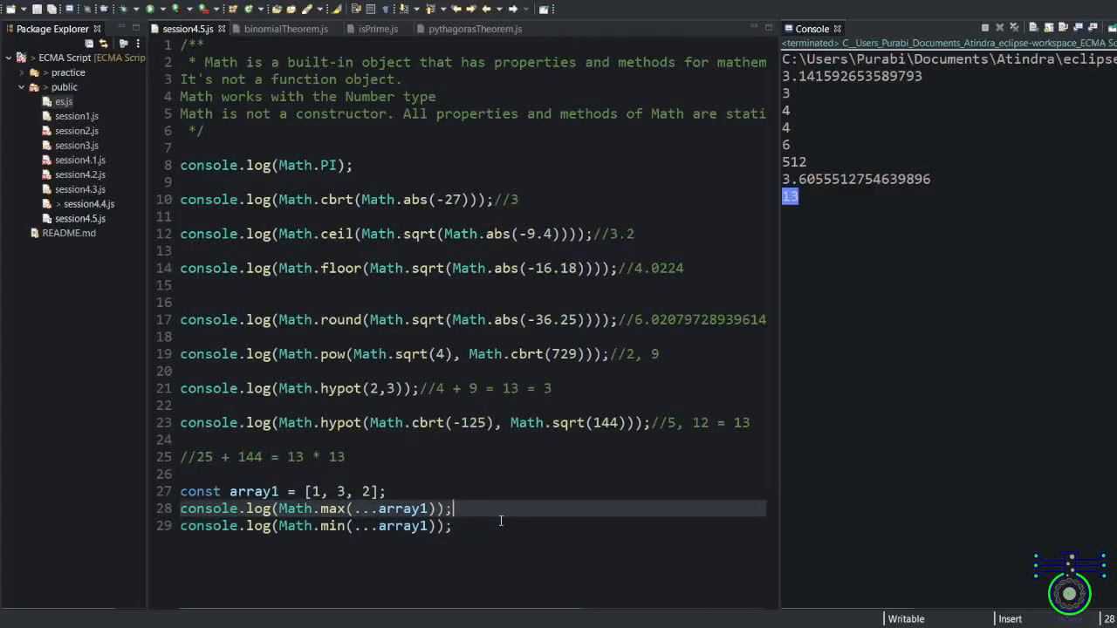
text(//3)
click(473, 525)
text(//1)
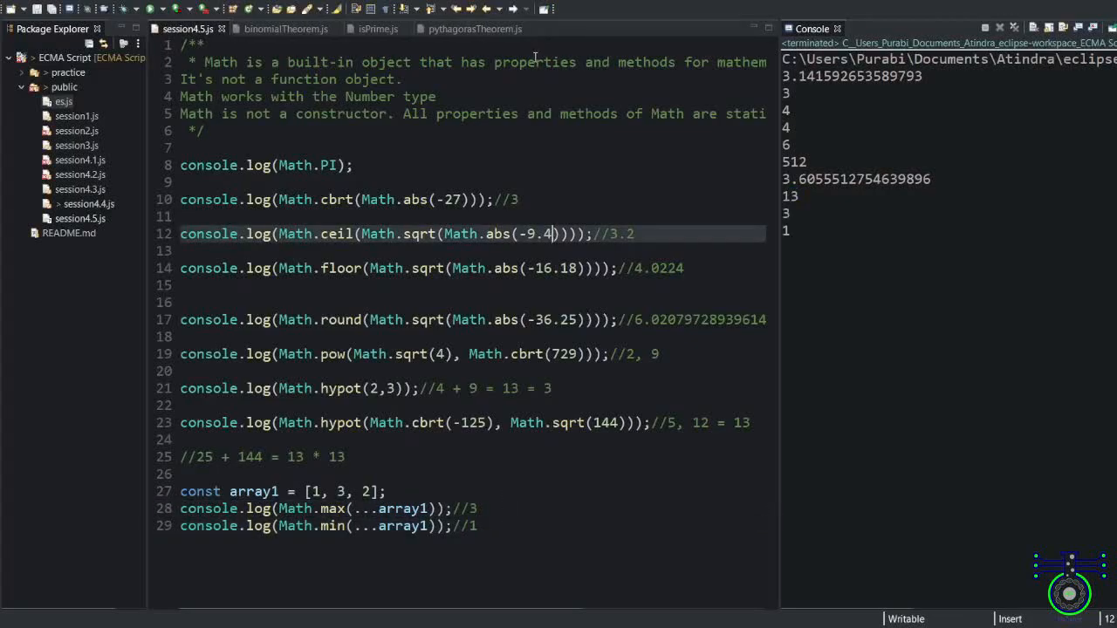
click(470, 29)
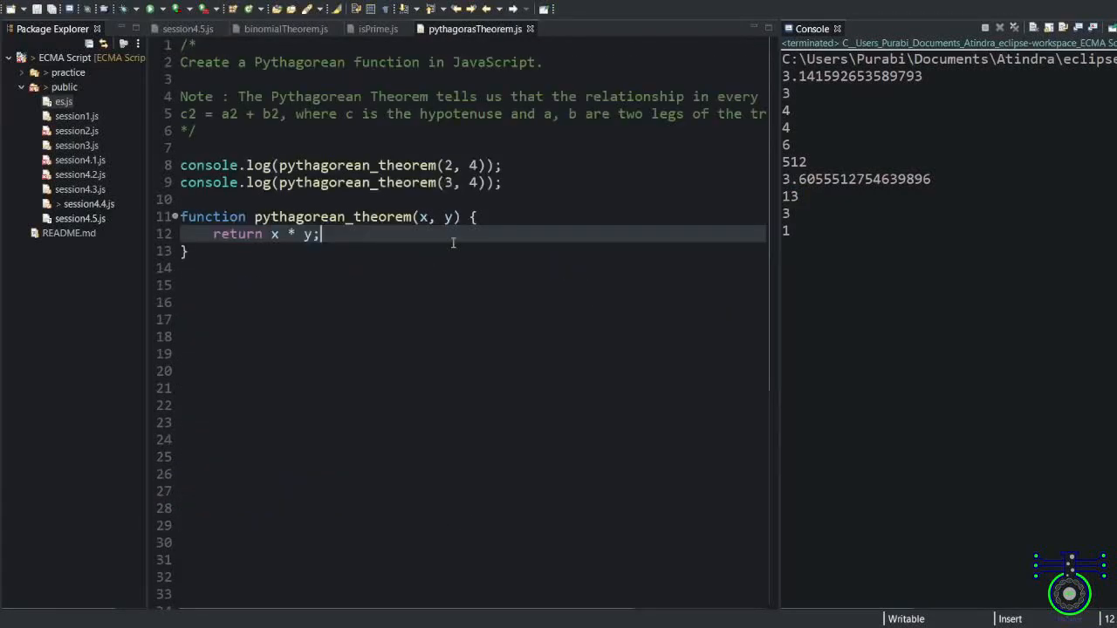
Start replacing x * y in pythagorean_theorem's return with Math.pow terms.
scroll(right, 3)
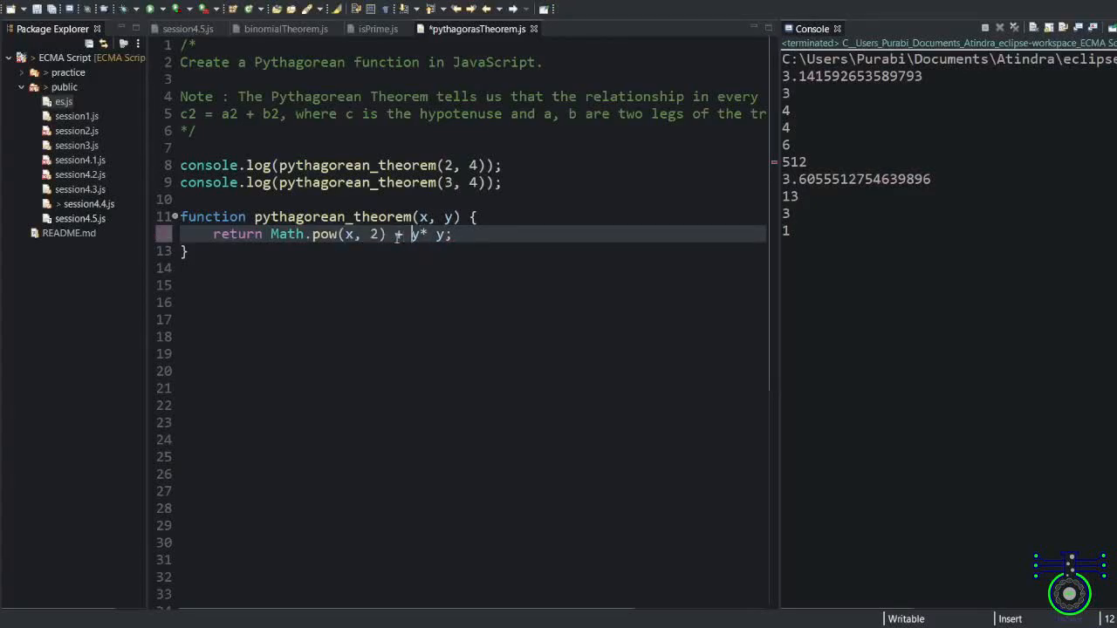
text(Math.pow)
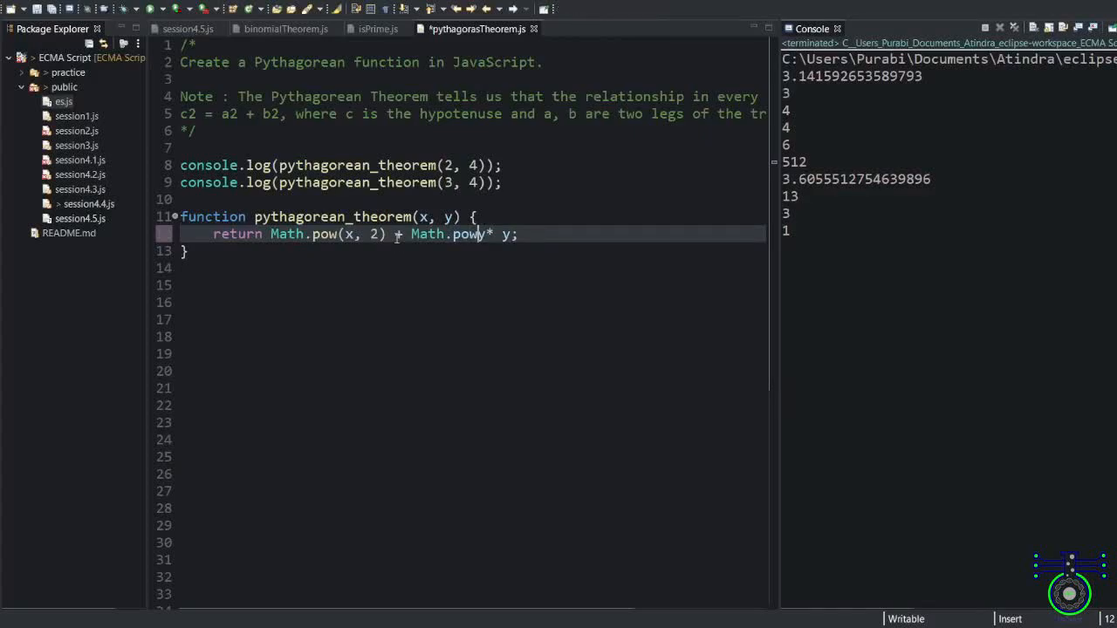